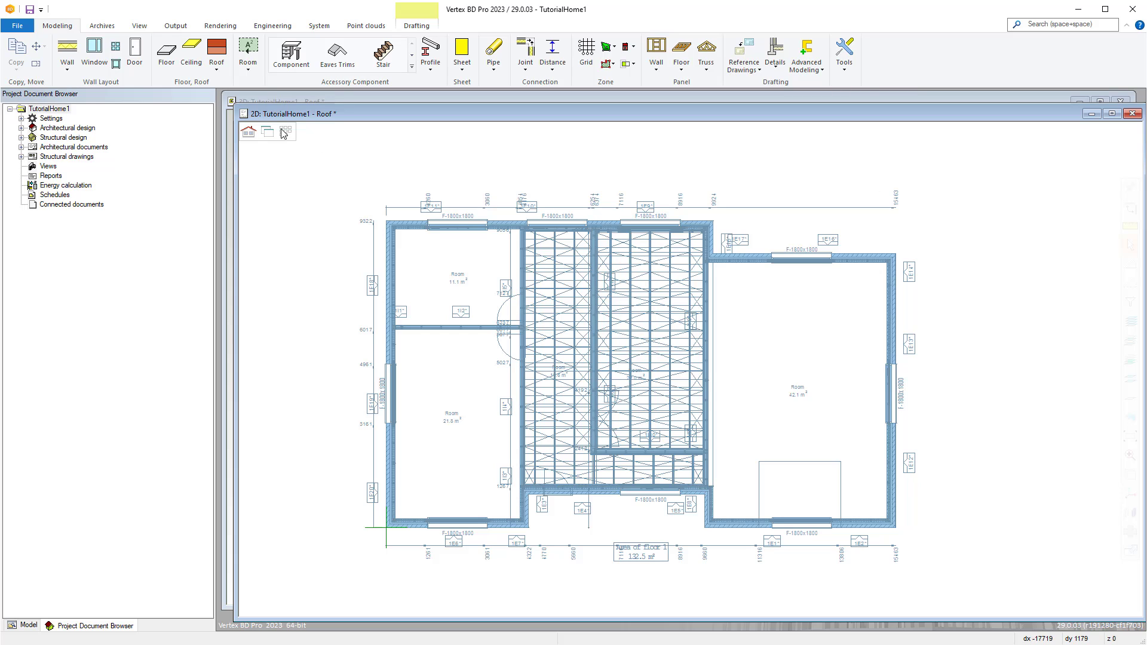
Start the sketch-roof-from-points tool from the Modeling Roof menu over the floor plan
click(287, 131)
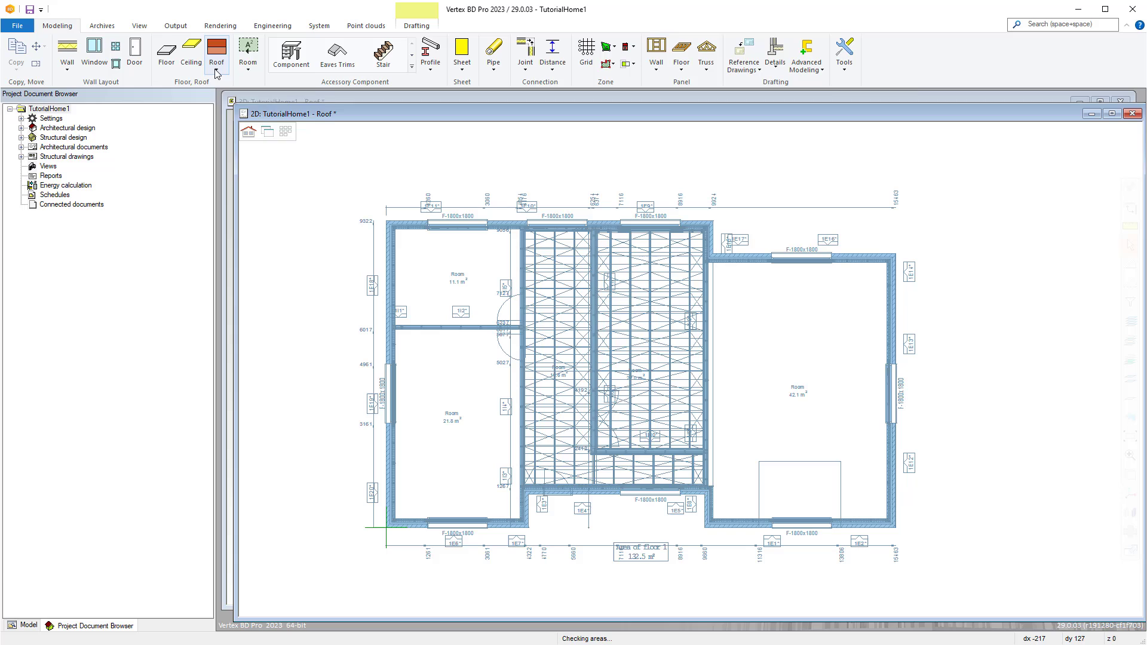
click(216, 50)
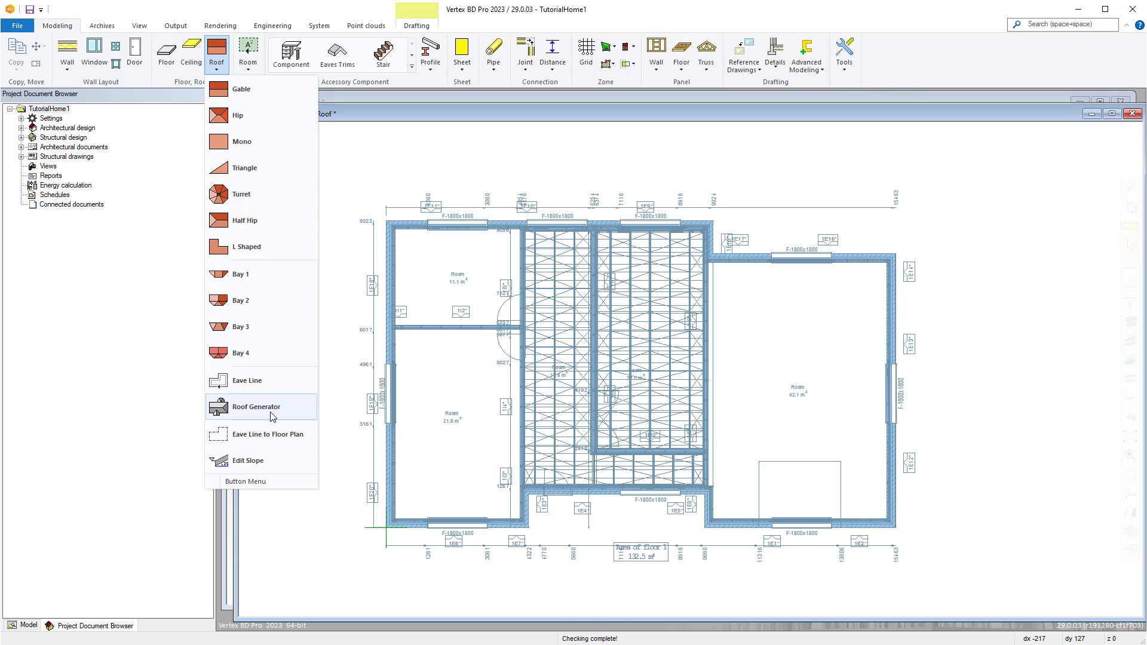
click(256, 406)
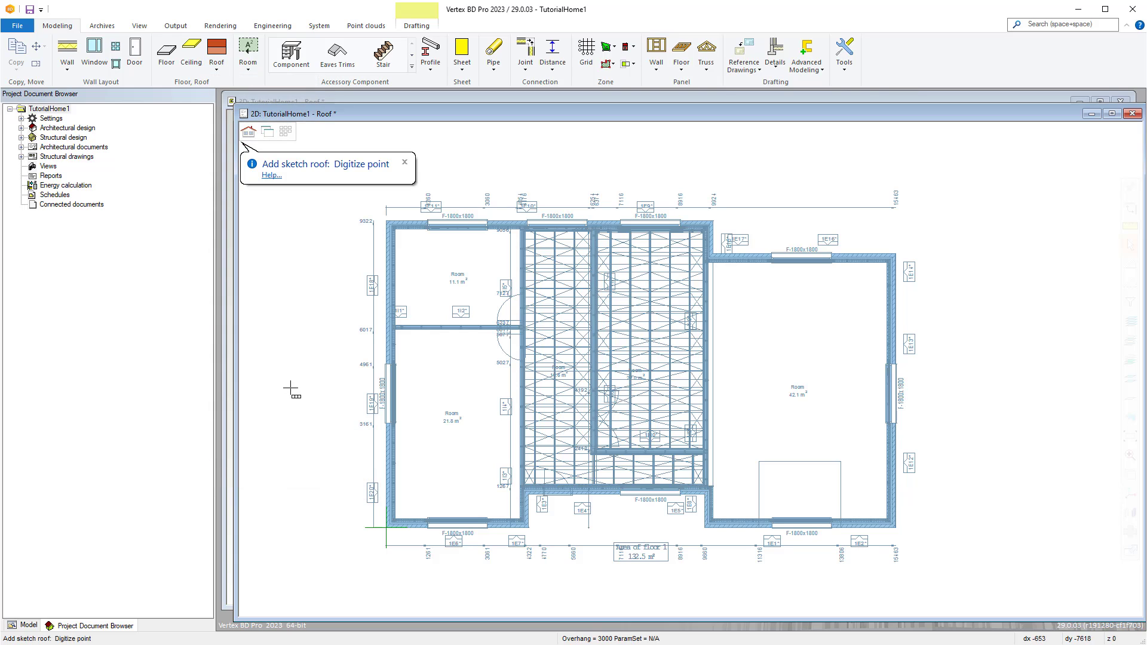
mouse_move(351, 339)
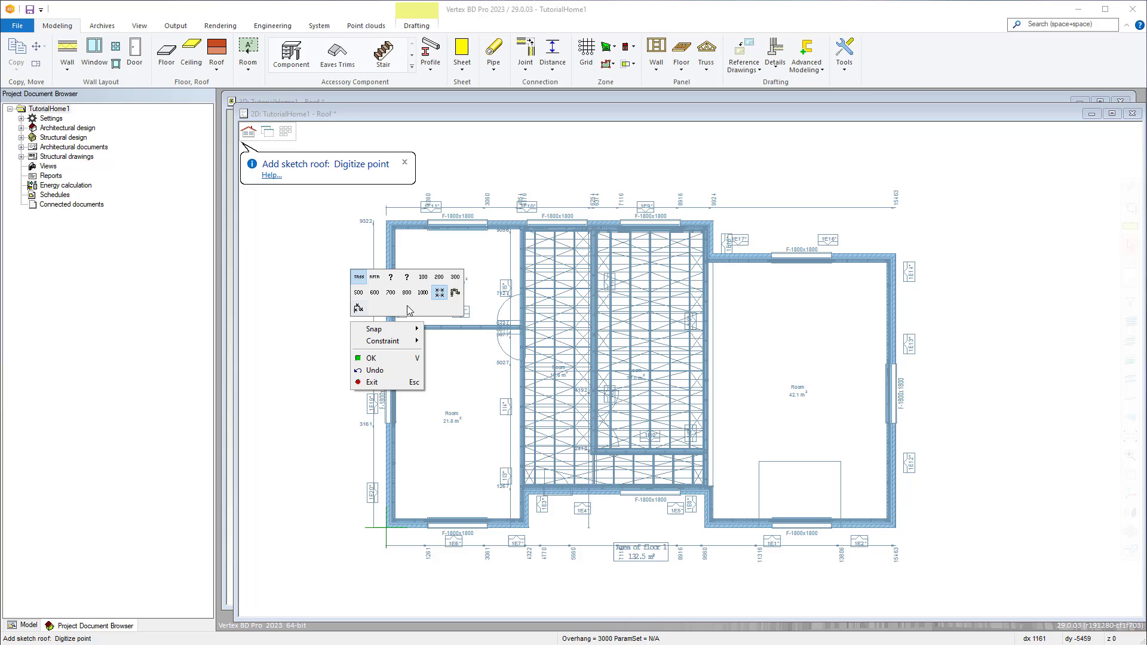
mouse_move(384, 320)
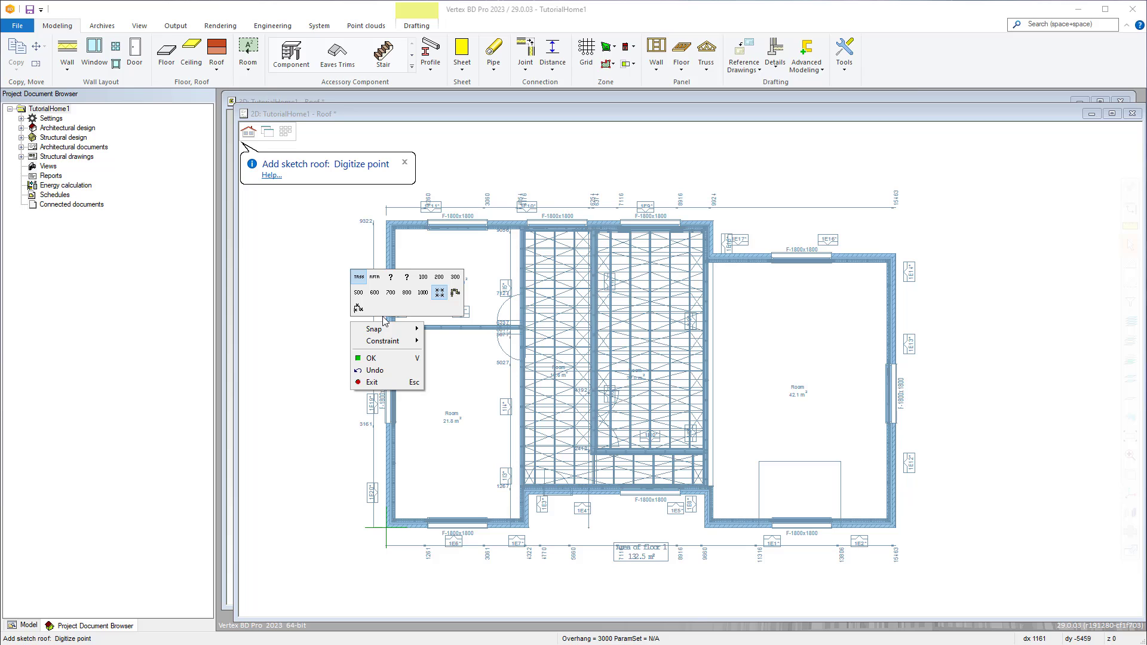
Review the Main Roof 15 DEG parameters: special/common roof settings and roof-tile material
click(370, 358)
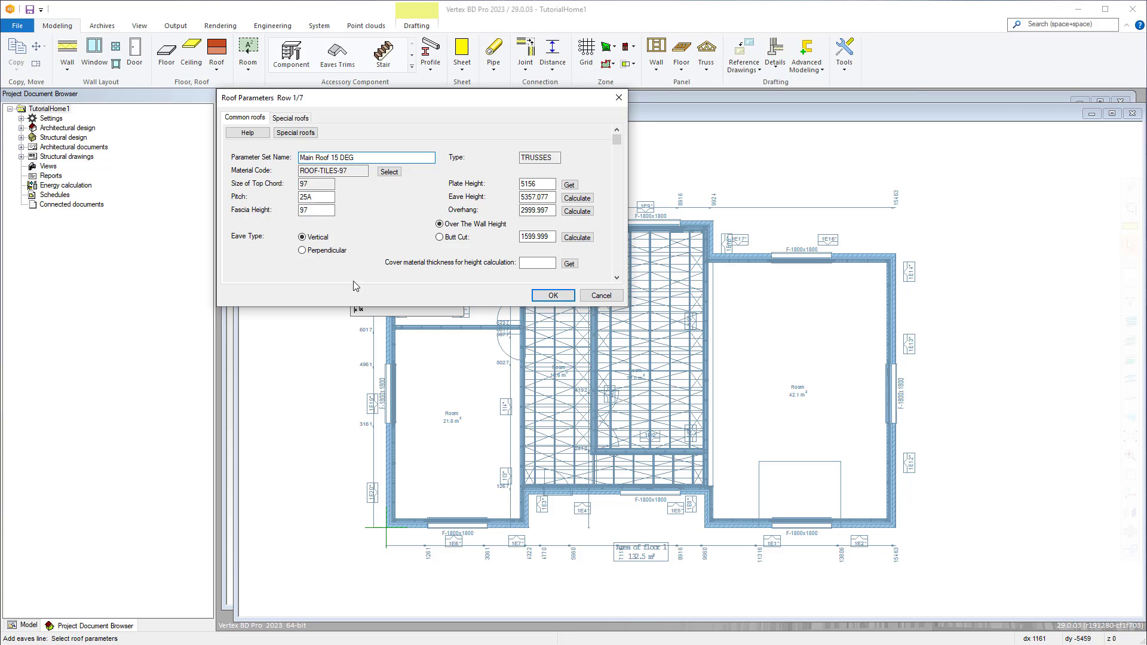
mouse_move(352, 294)
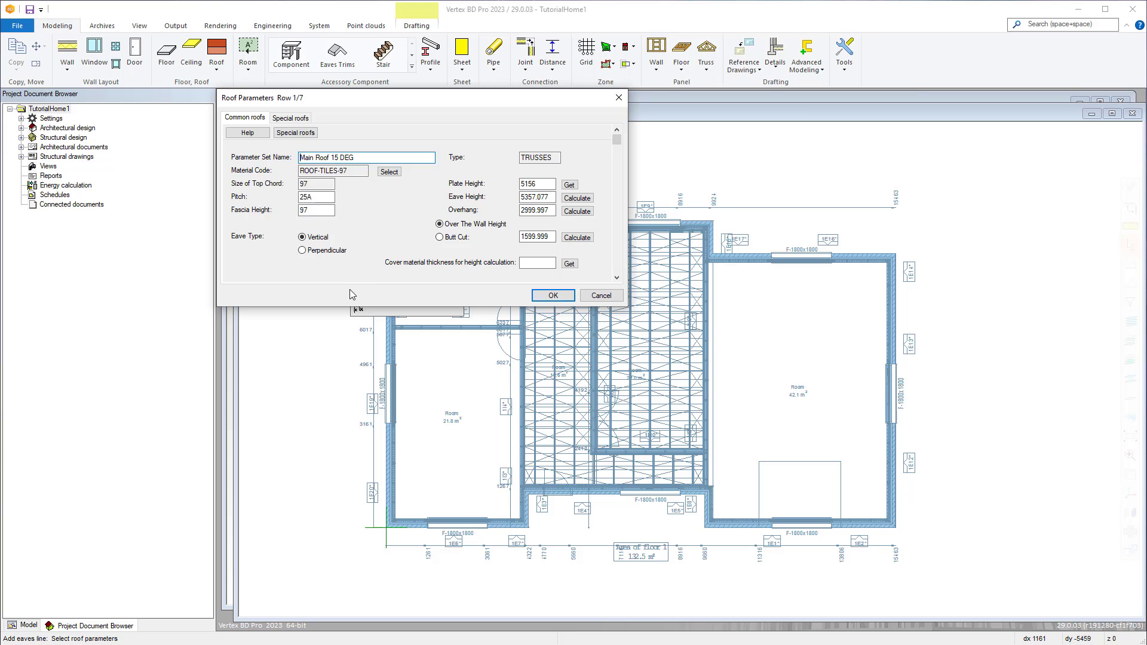
mouse_move(363, 249)
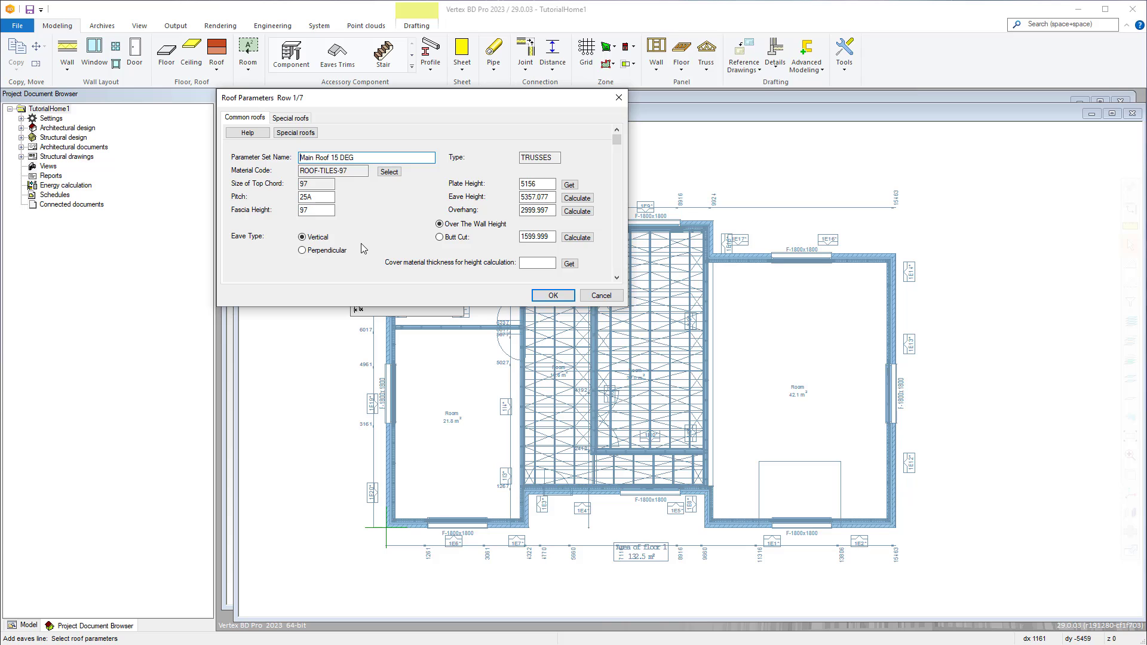
mouse_move(362, 215)
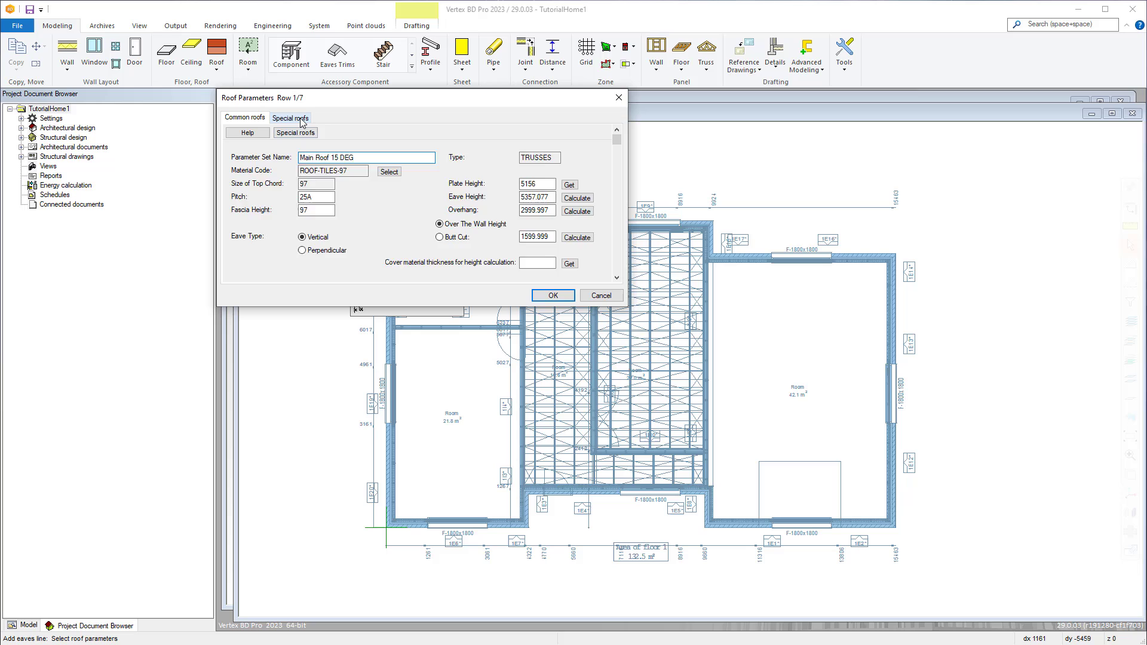
click(290, 118)
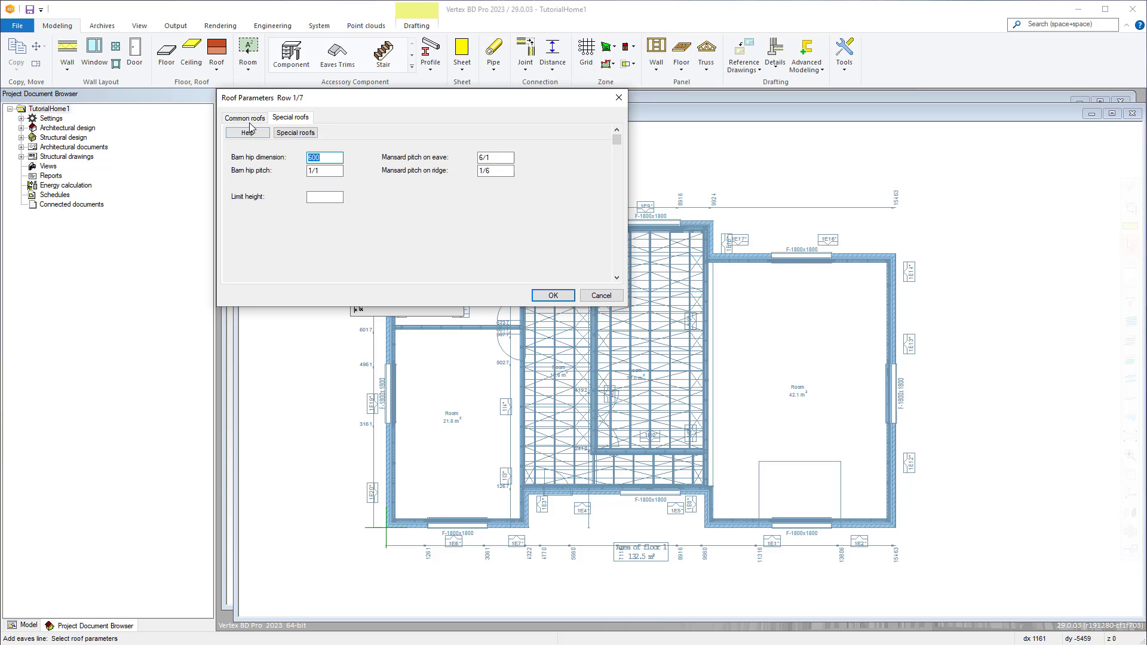
click(243, 117)
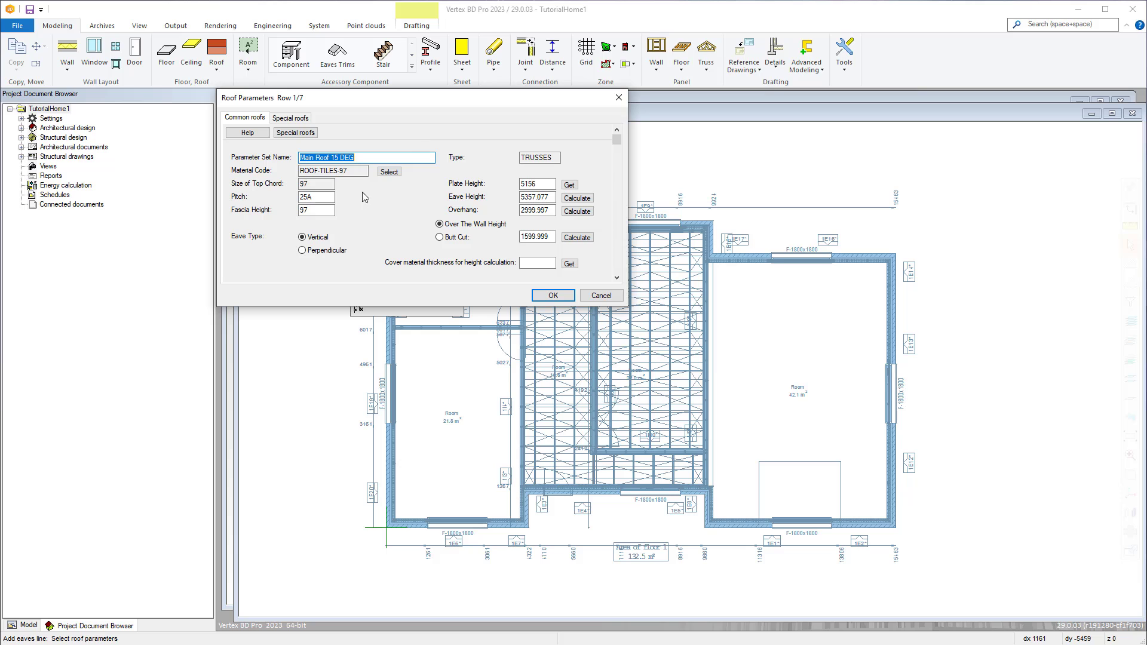
click(390, 172)
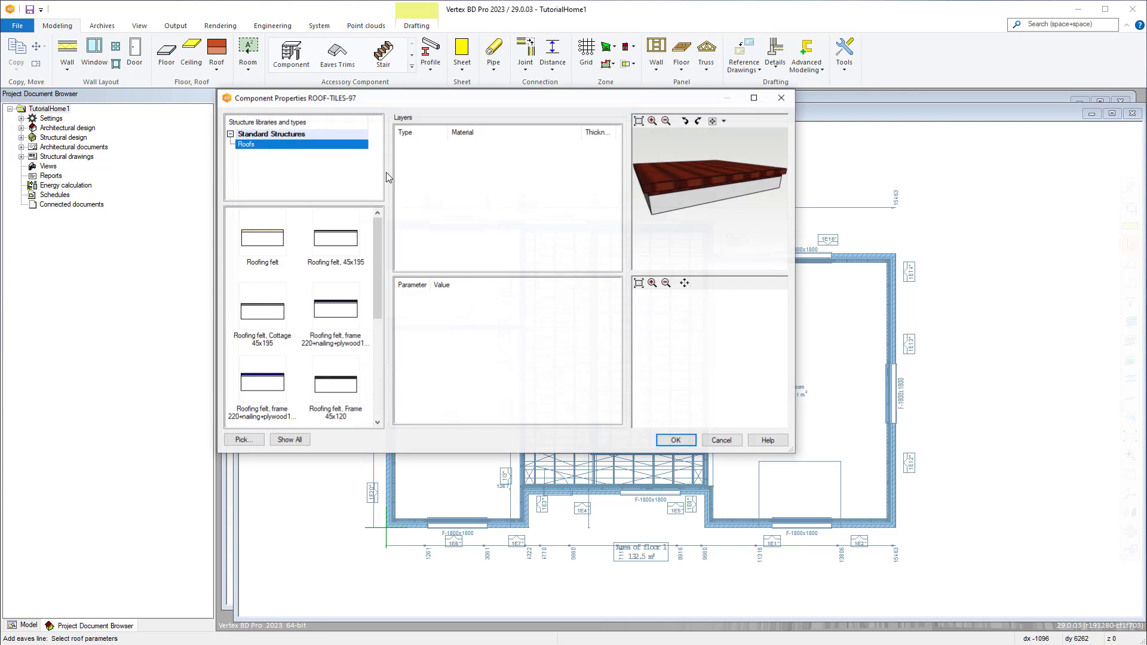
click(261, 311)
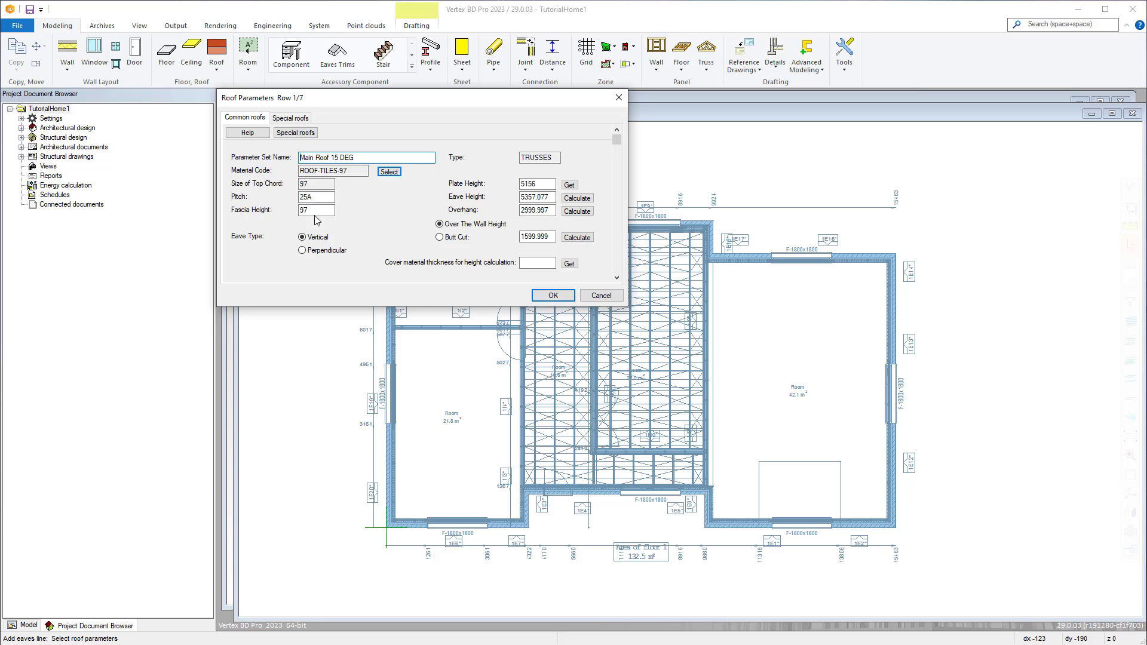
mouse_move(499, 210)
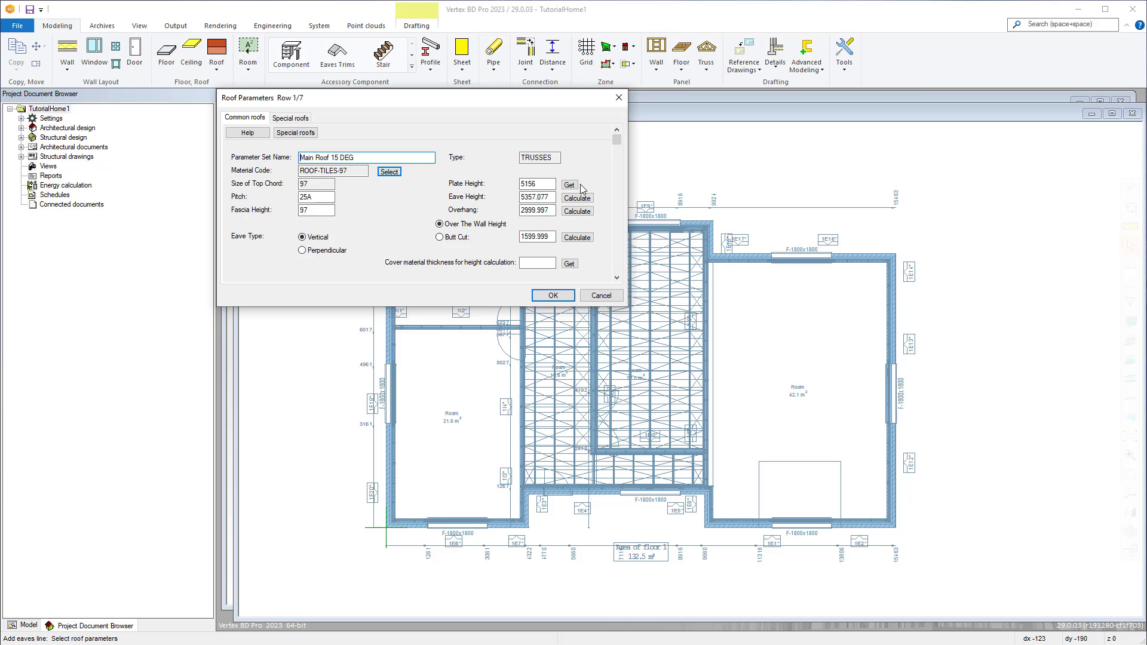
Fetch the 5156 plate height from a 3D wall and accept the parameters with 3000 overhang
click(569, 184)
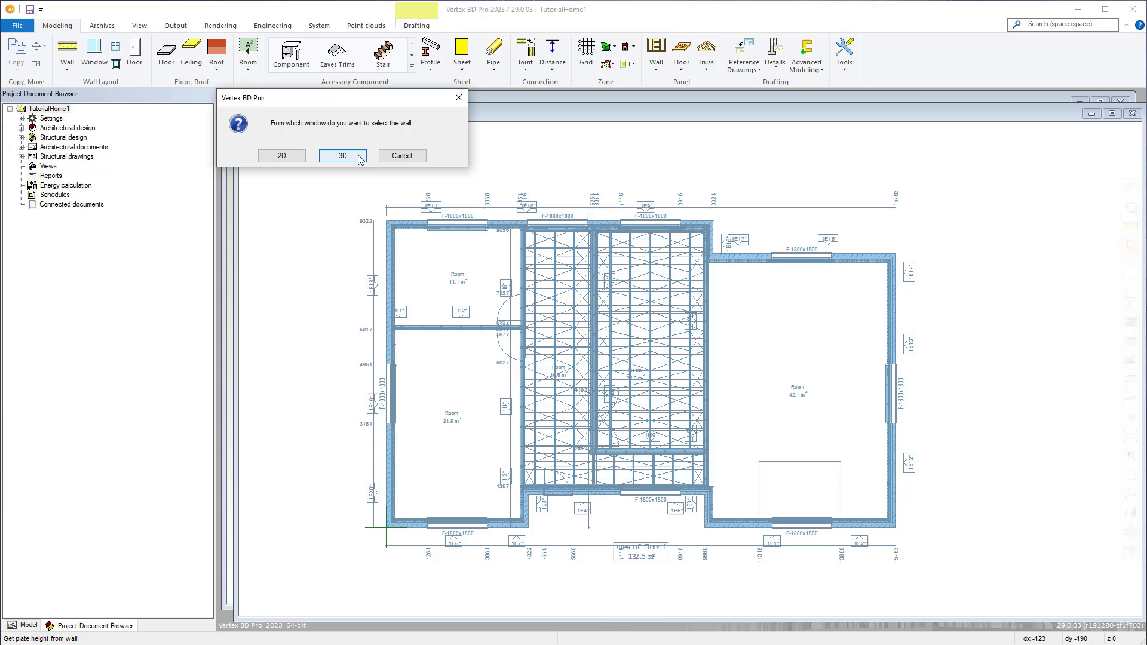
click(342, 156)
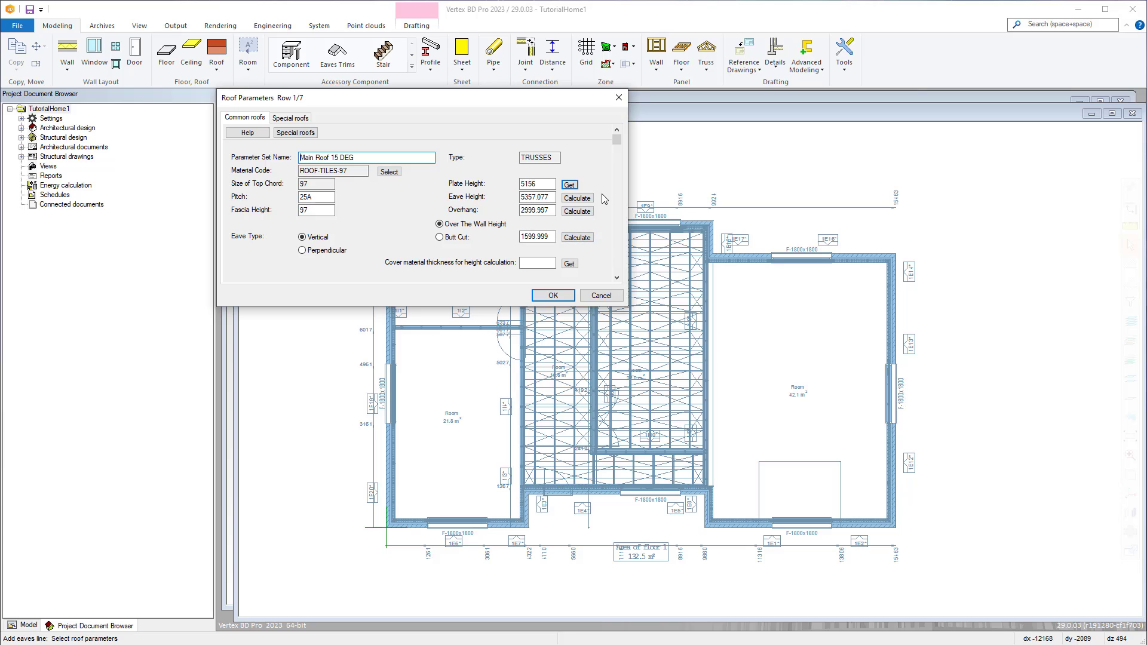
mouse_move(602, 211)
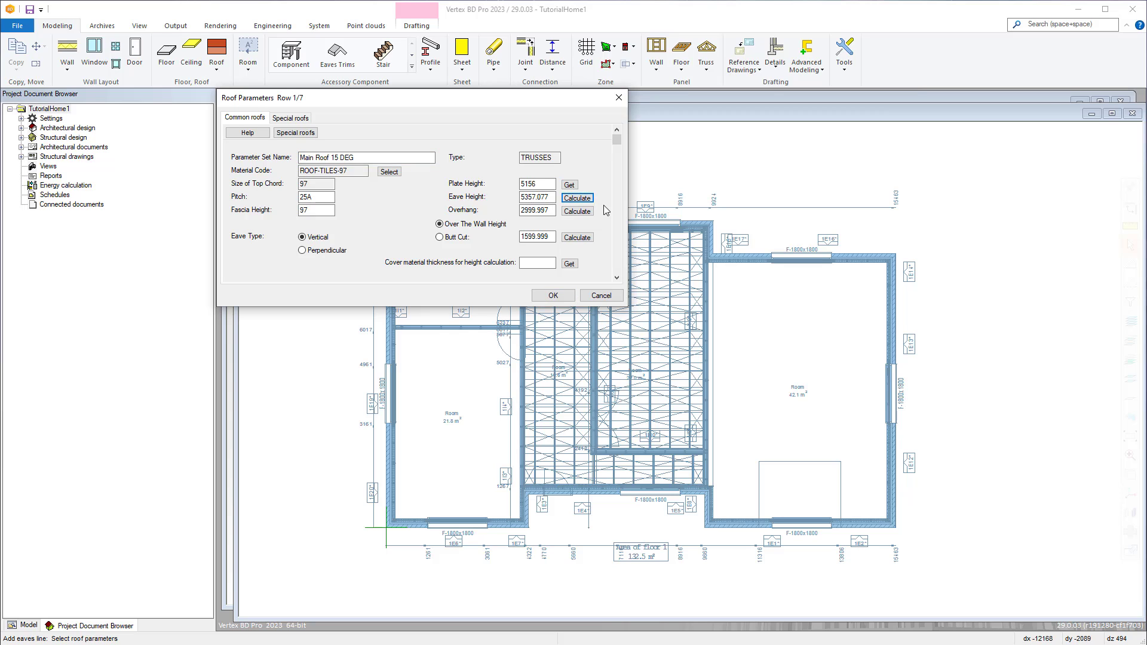
click(553, 295)
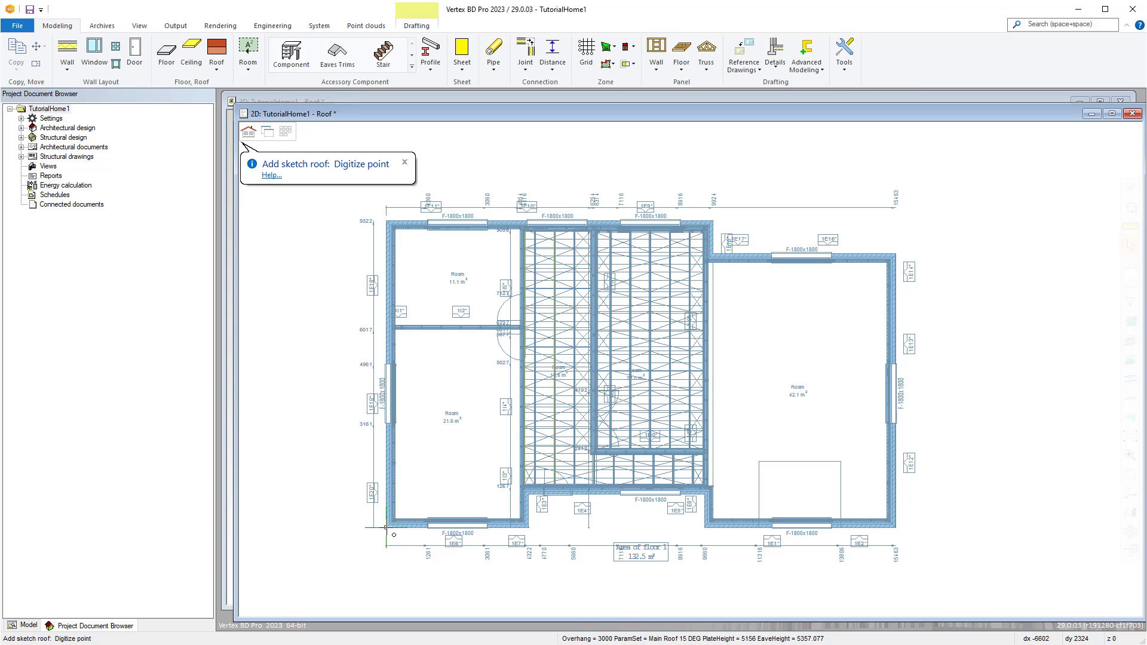
mouse_move(384, 222)
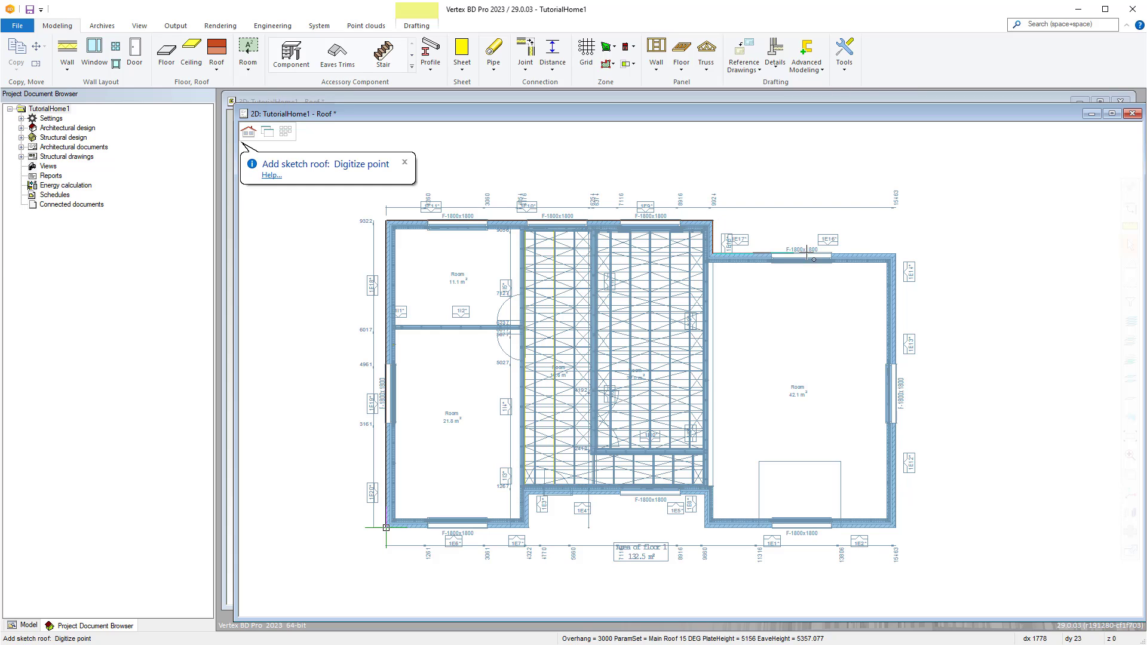
mouse_move(901, 536)
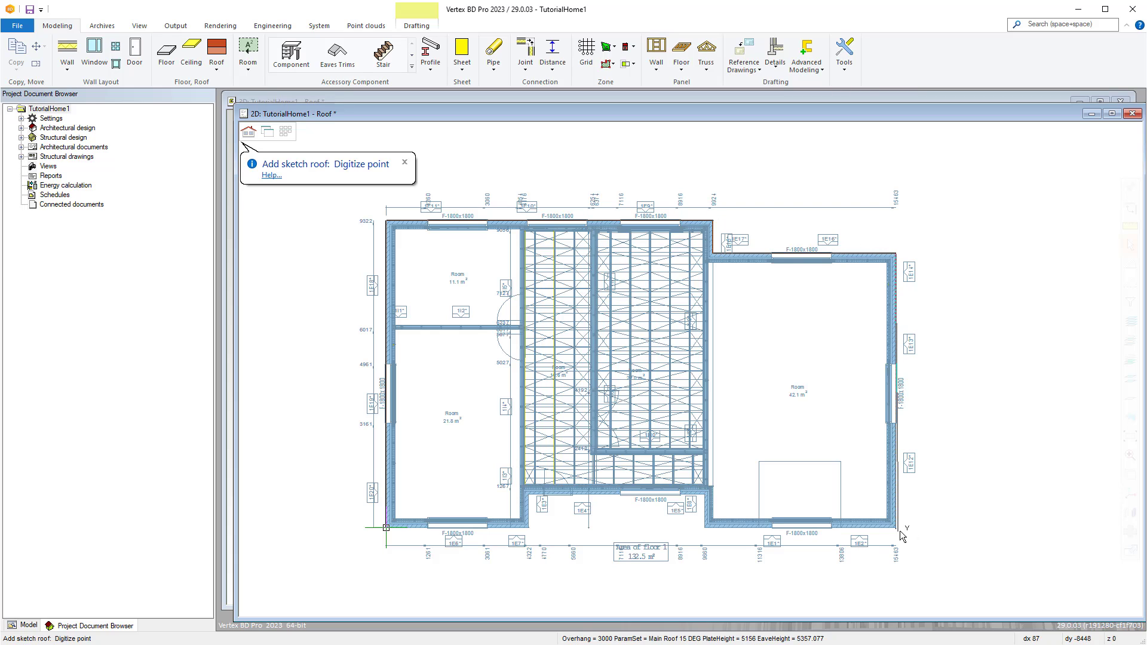
mouse_move(702, 530)
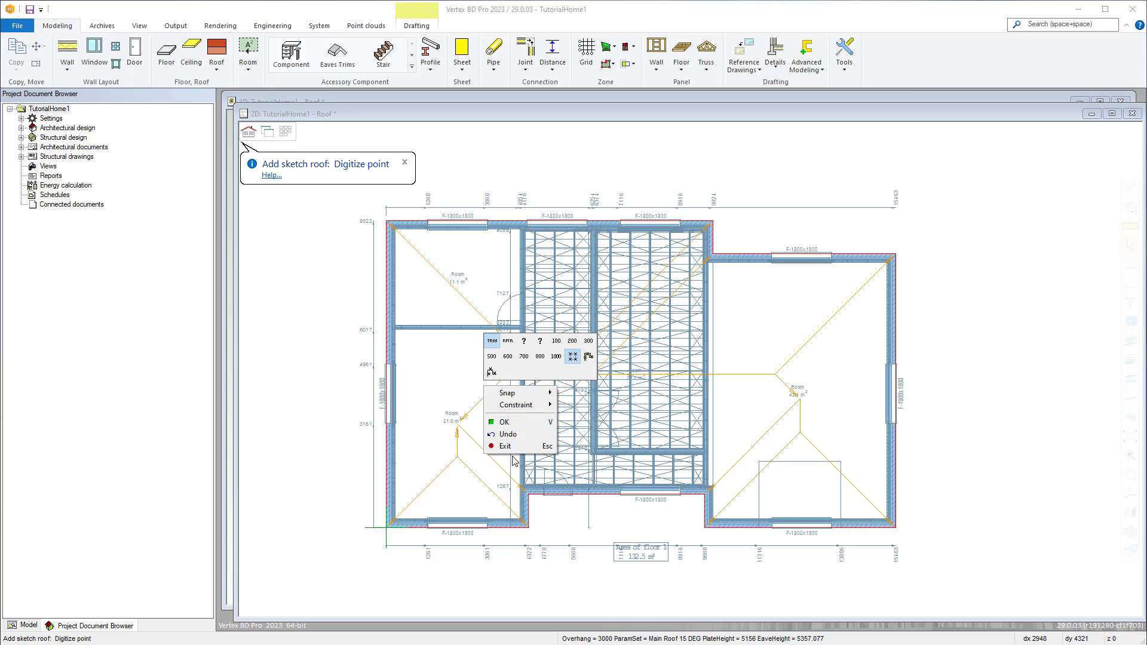
Finish the house outline so the hipped sketch roof is generated with hip lines
click(503, 422)
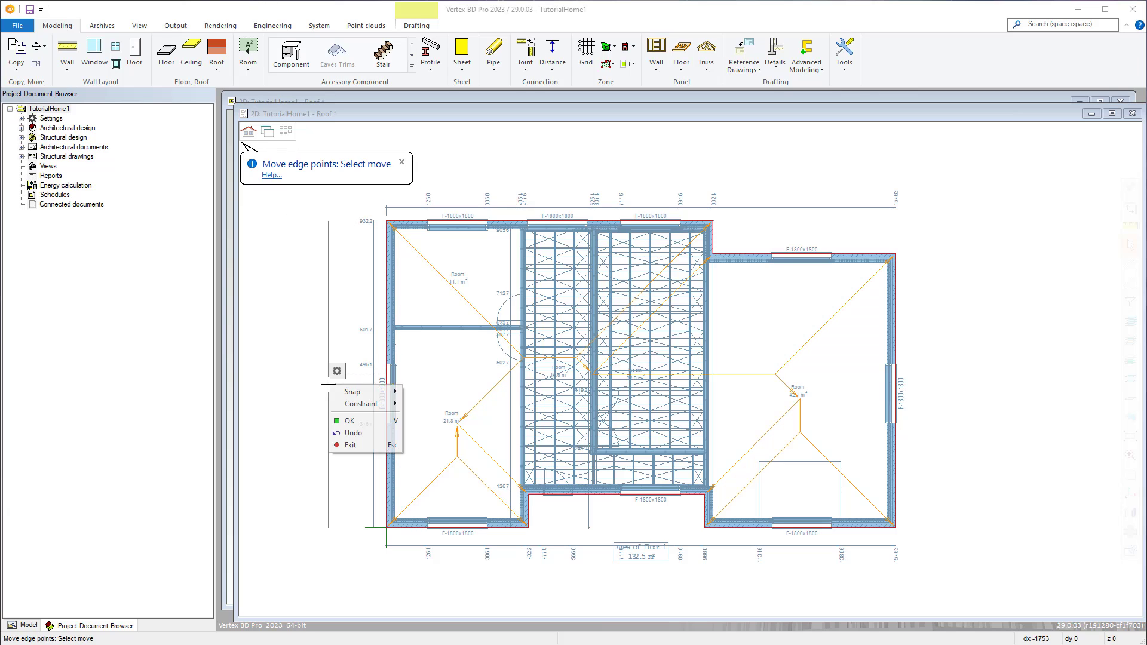
Remove the left side hip and make the left wing's front end a gable
click(349, 420)
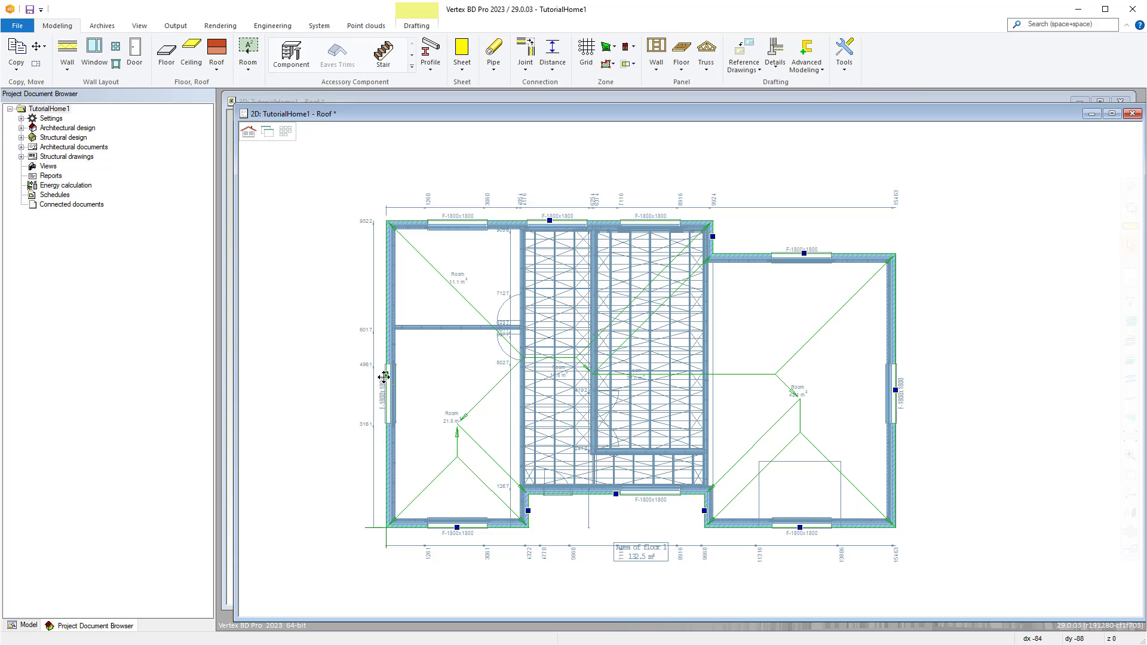
right_click(380, 377)
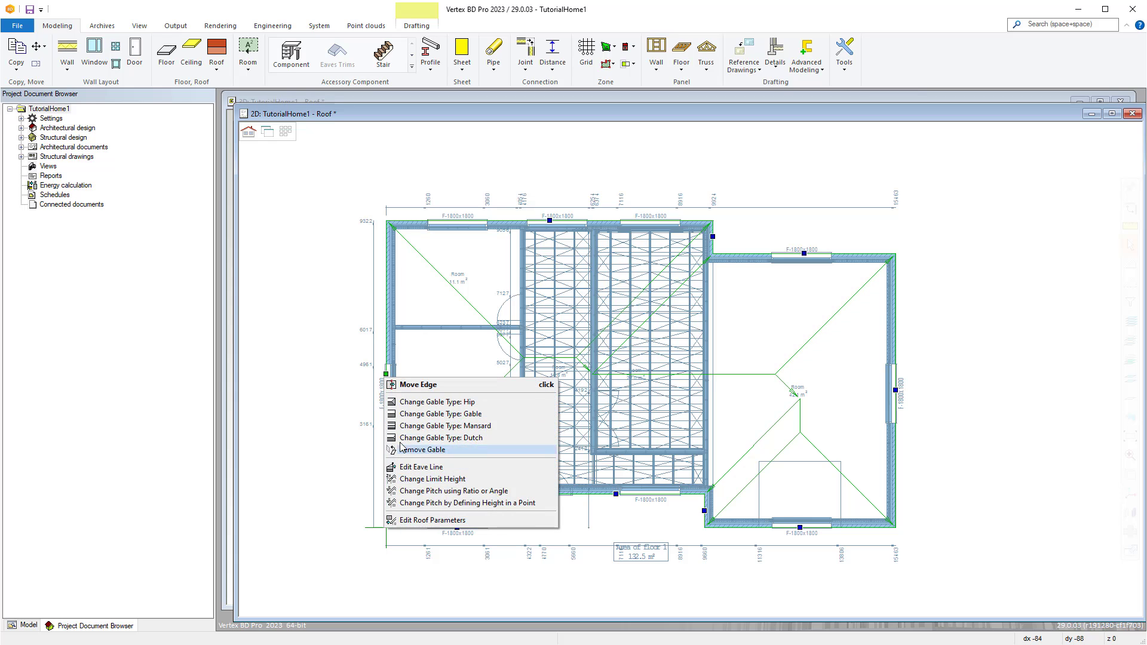
mouse_move(561, 401)
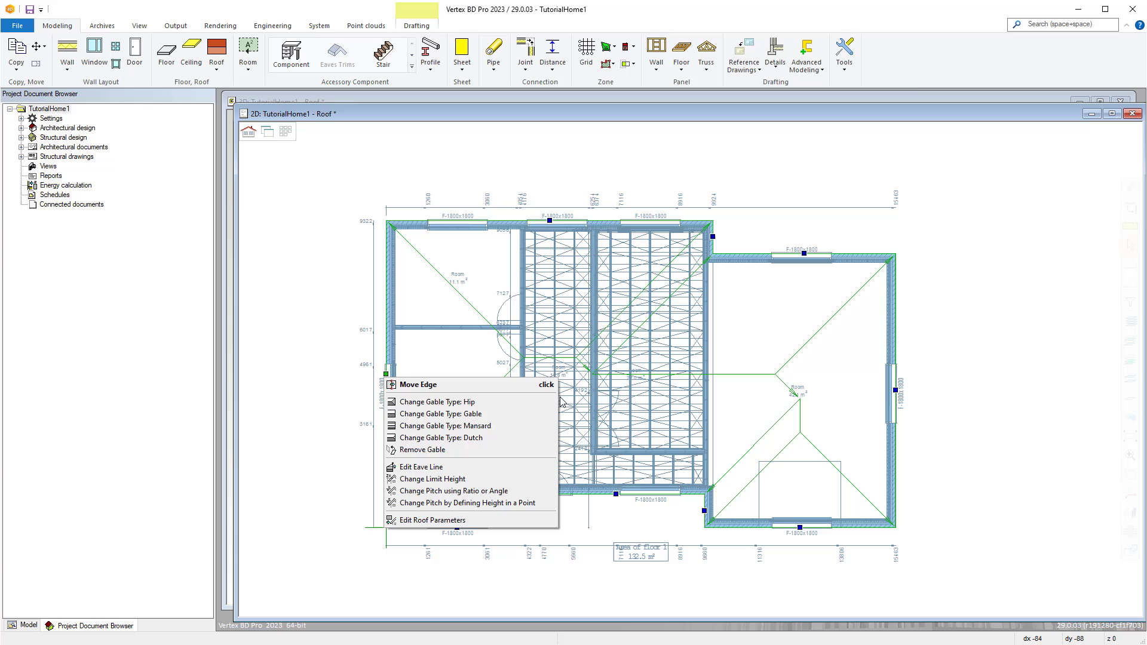
mouse_move(502, 409)
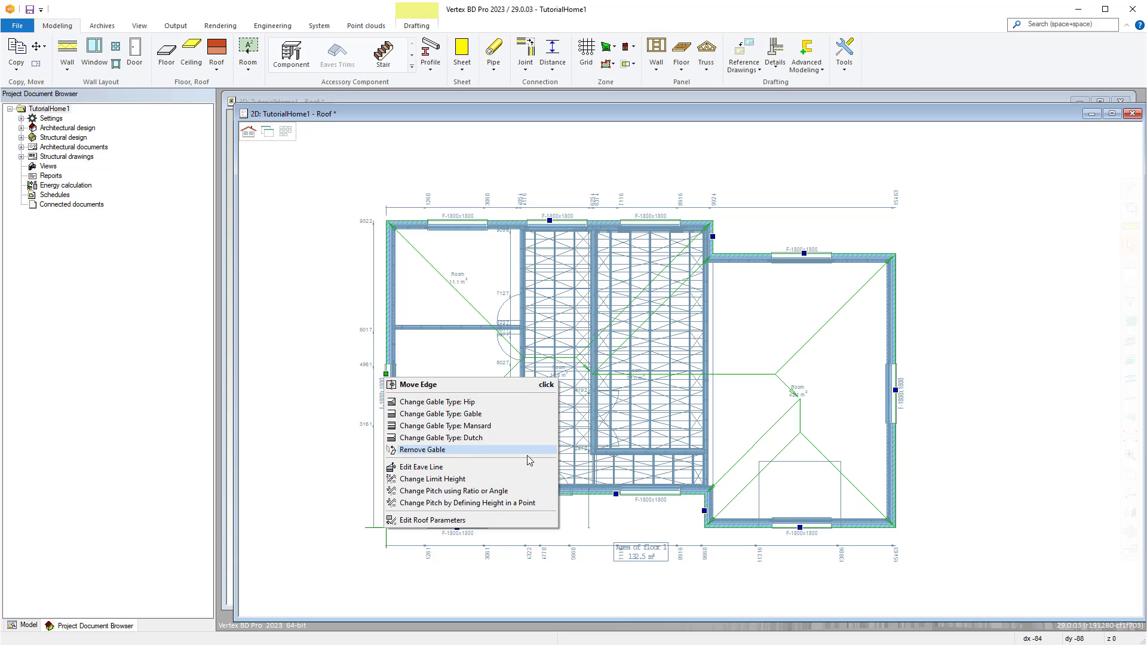
mouse_move(467, 457)
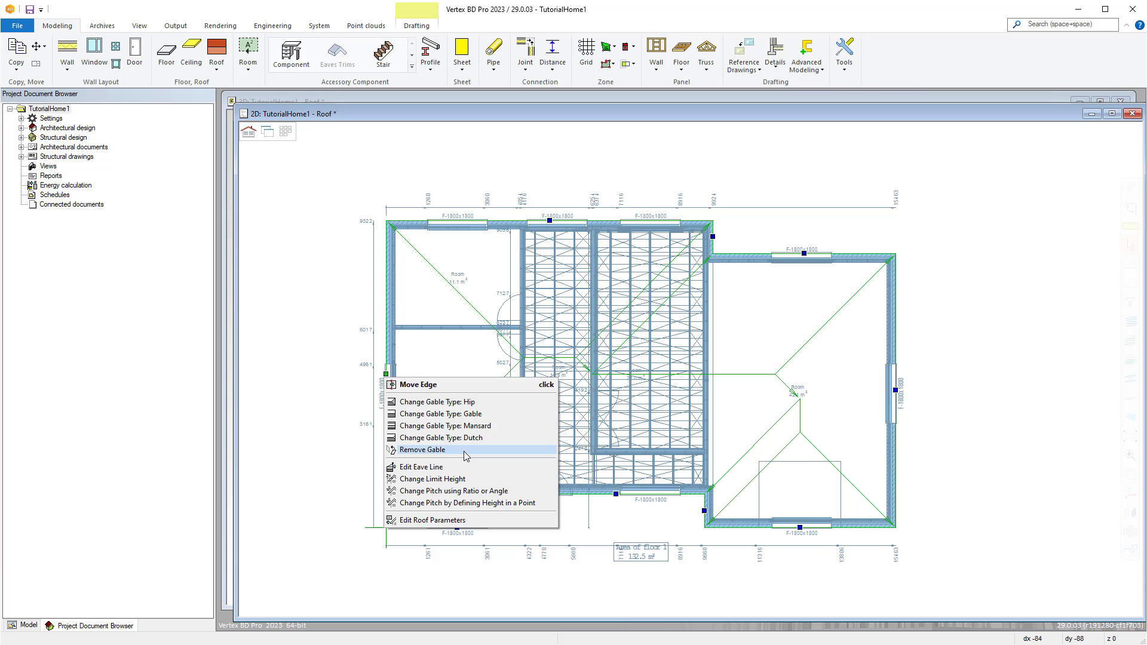
click(423, 449)
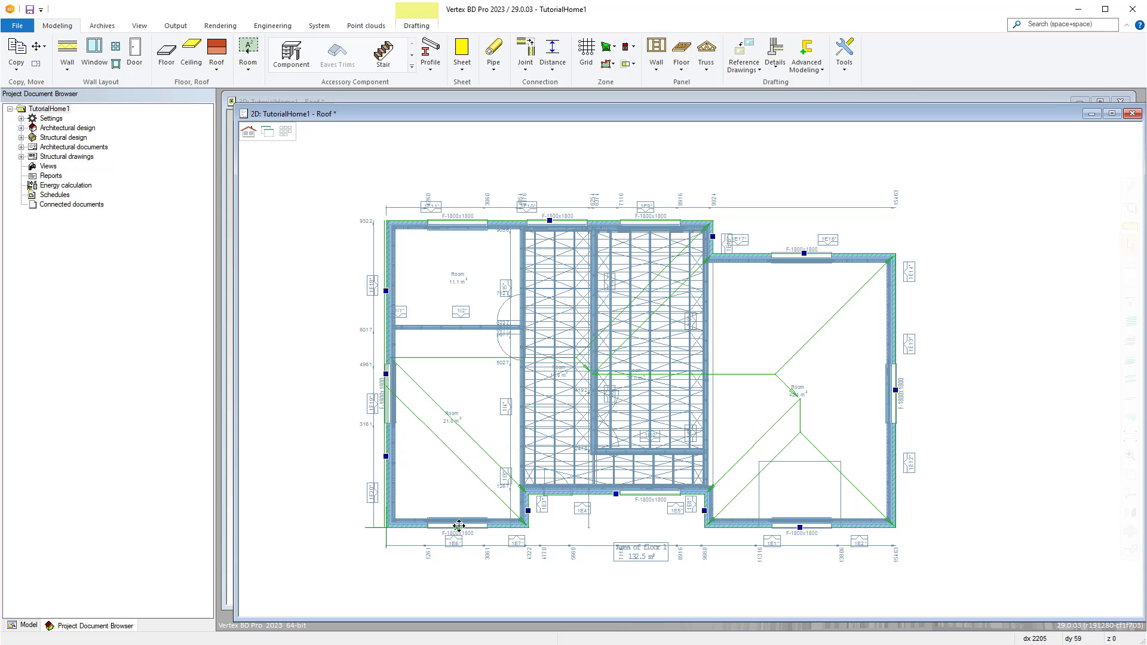
right_click(459, 525)
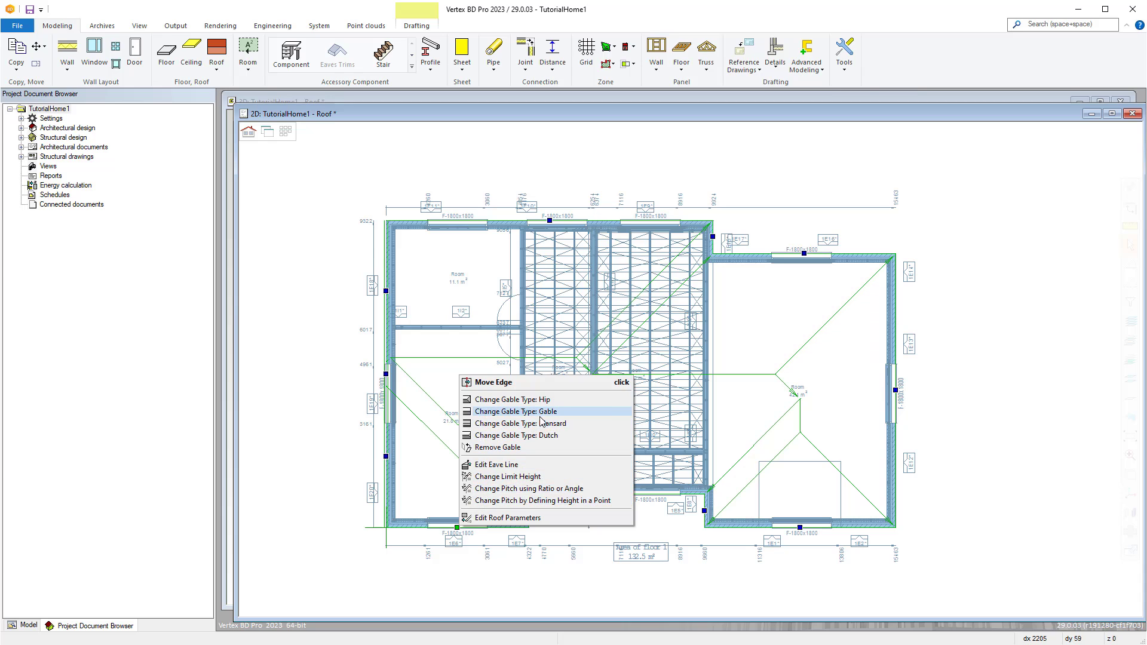
click(518, 411)
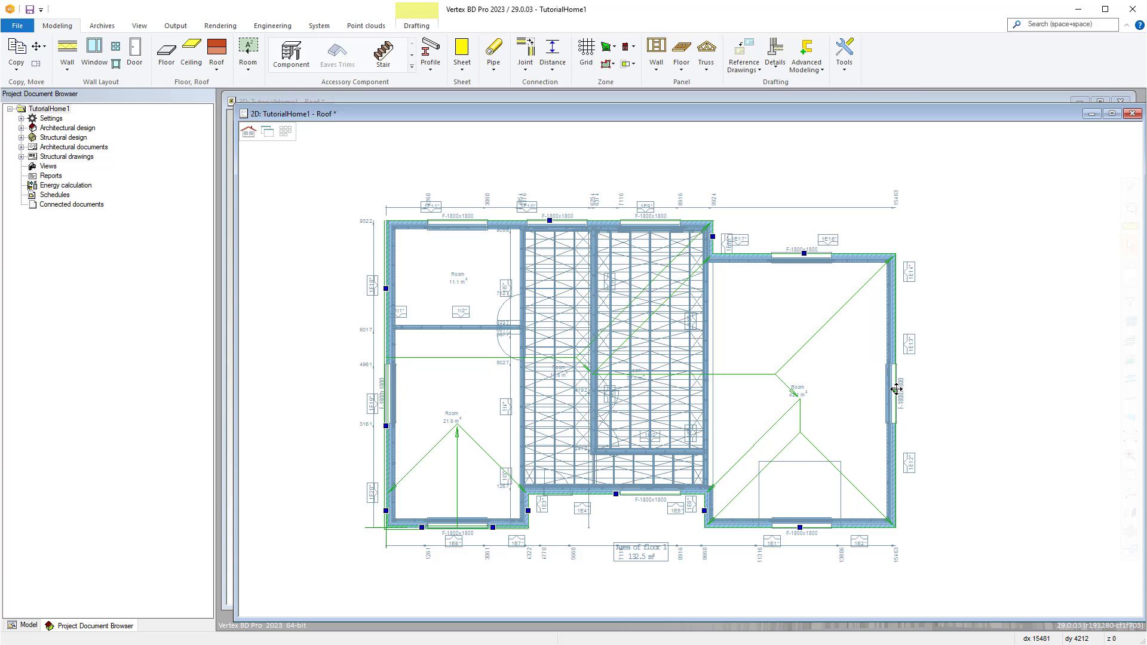
Adjust the right side wall edge and make the right wing's front end a gable
right_click(891, 390)
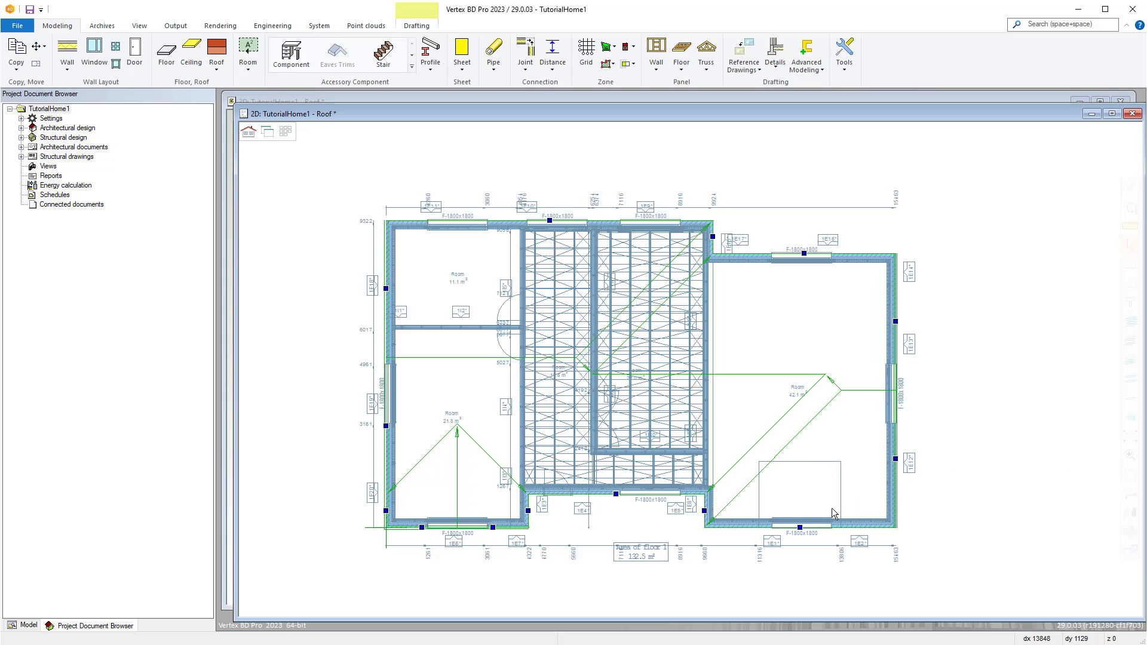
right_click(833, 514)
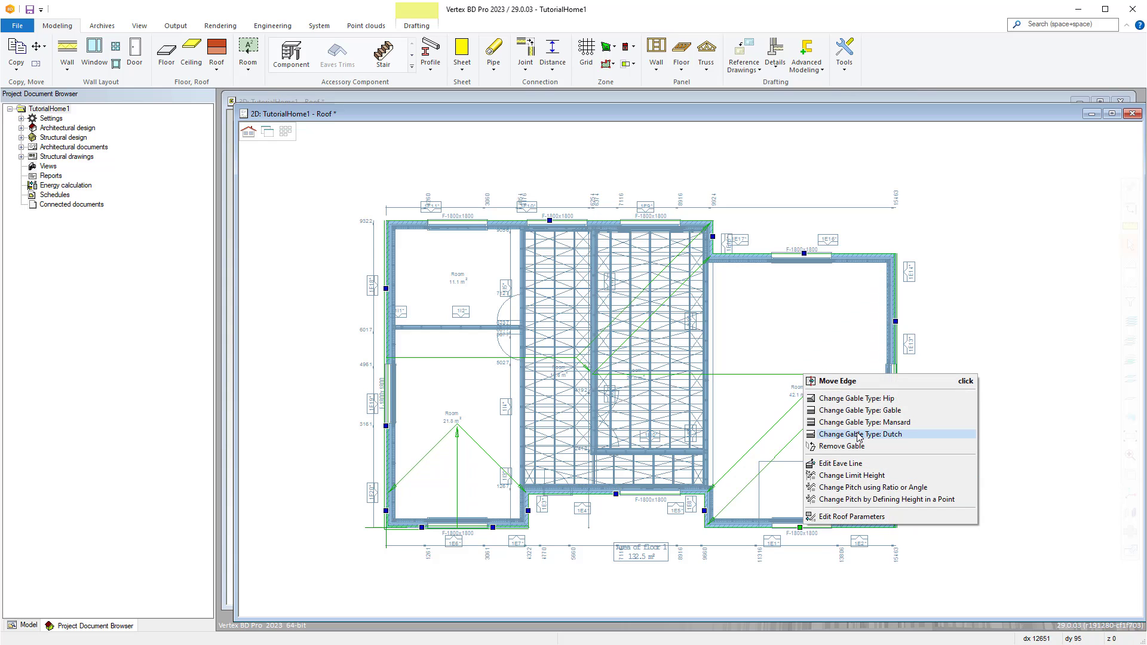
click(860, 435)
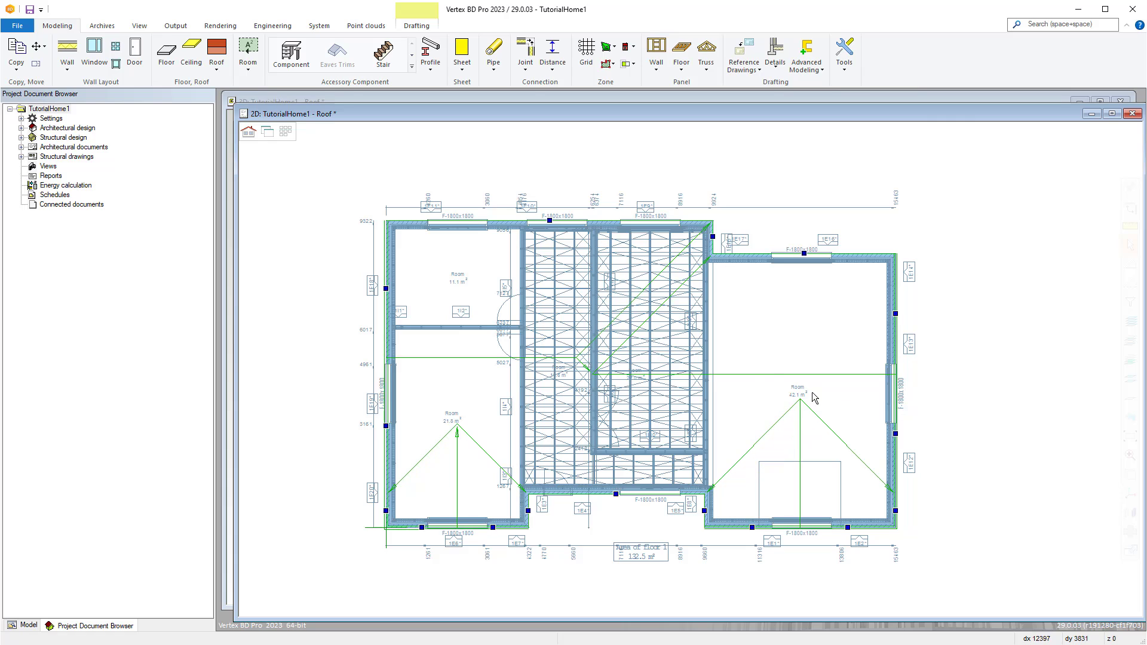
Convert the sketch roof surfaces to roofs and show the house in the 3D view
right_click(812, 398)
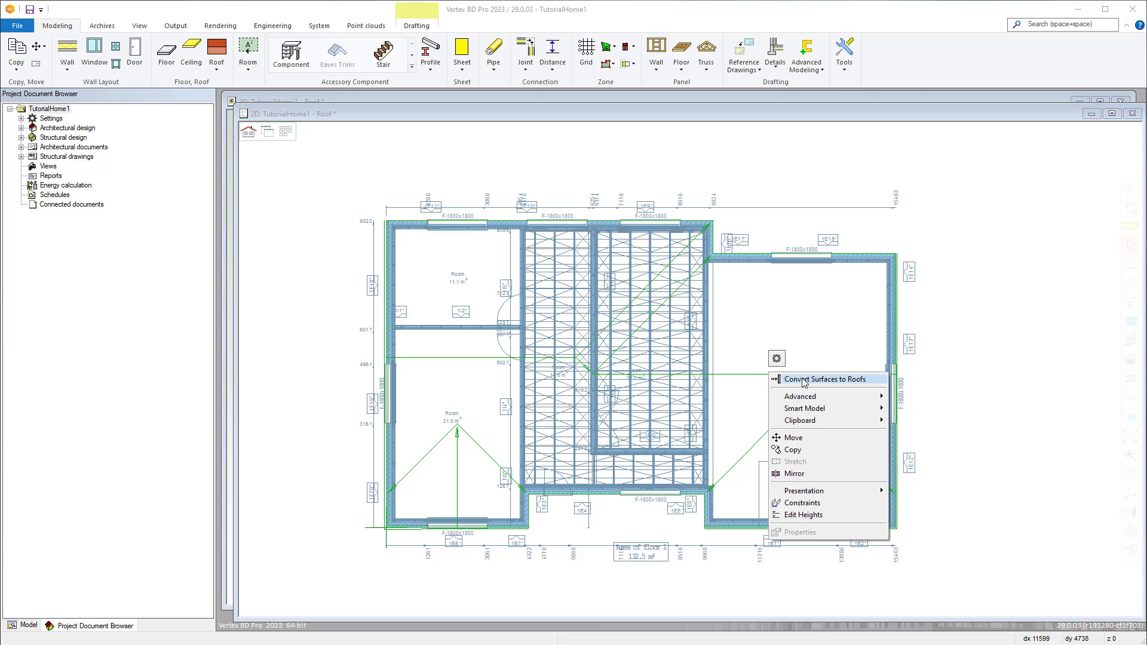
click(802, 380)
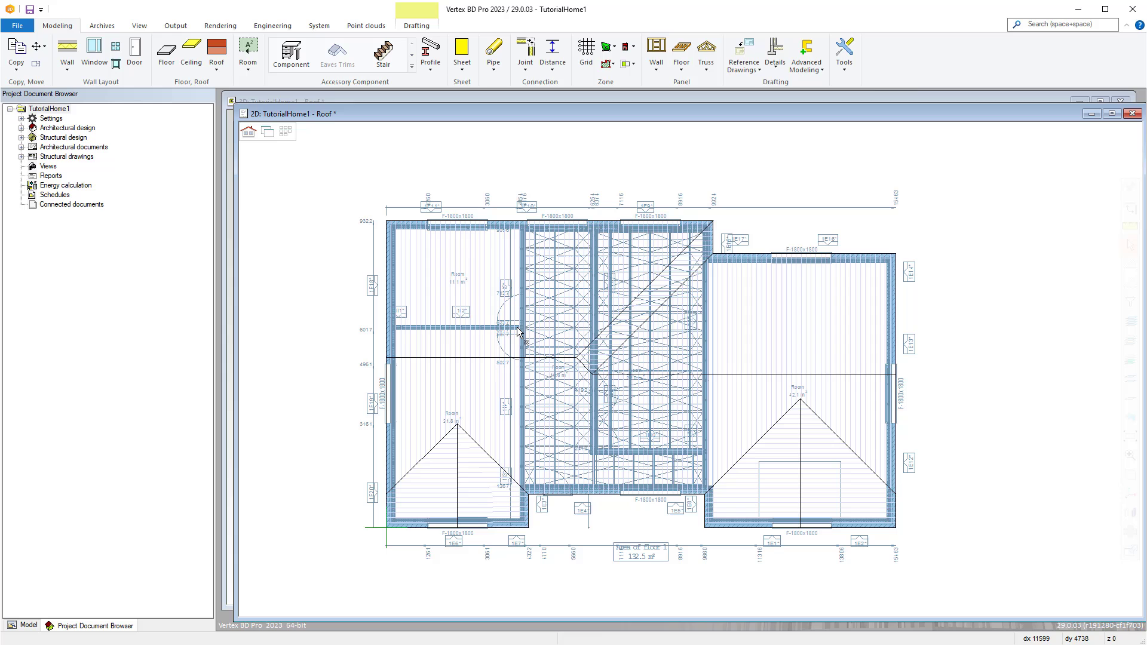
click(255, 118)
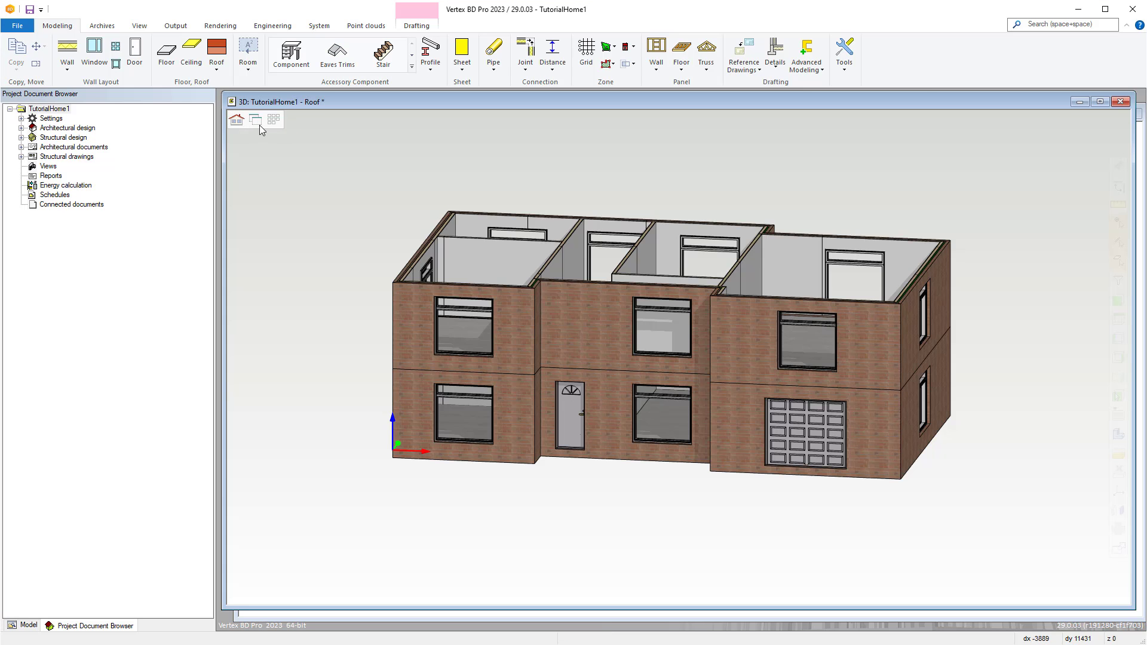